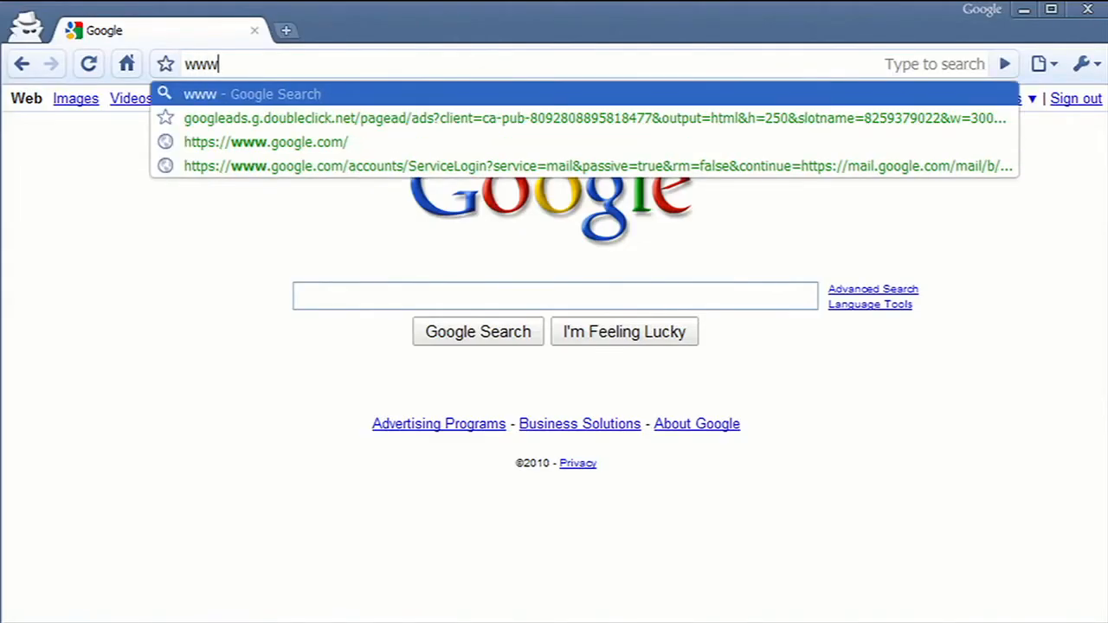
pyautogui.write('.google.')
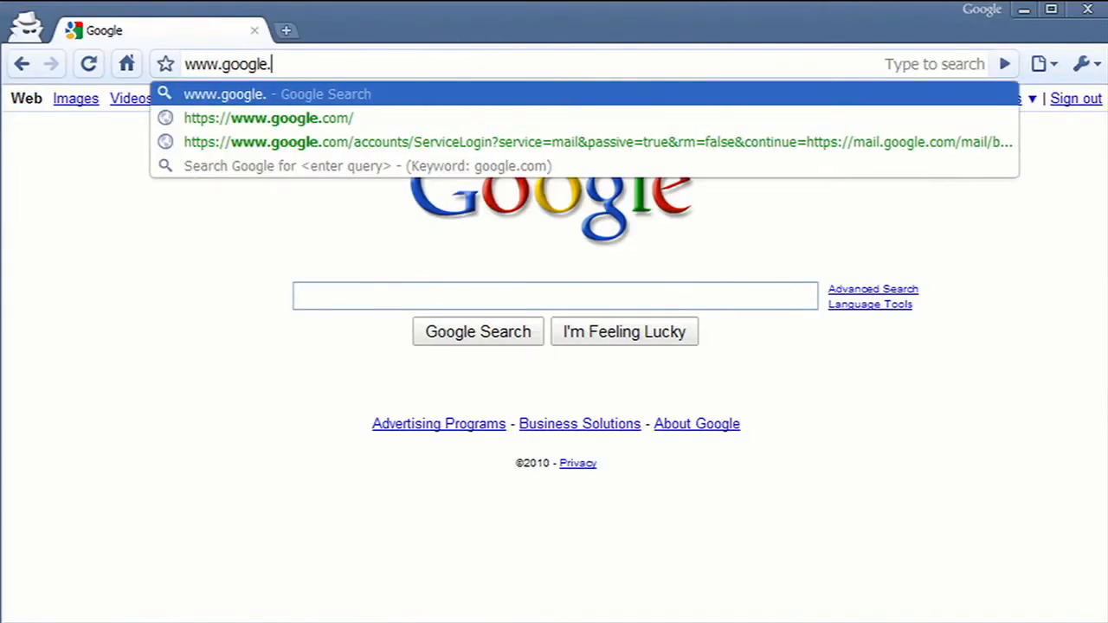
pyautogui.write('com/web')
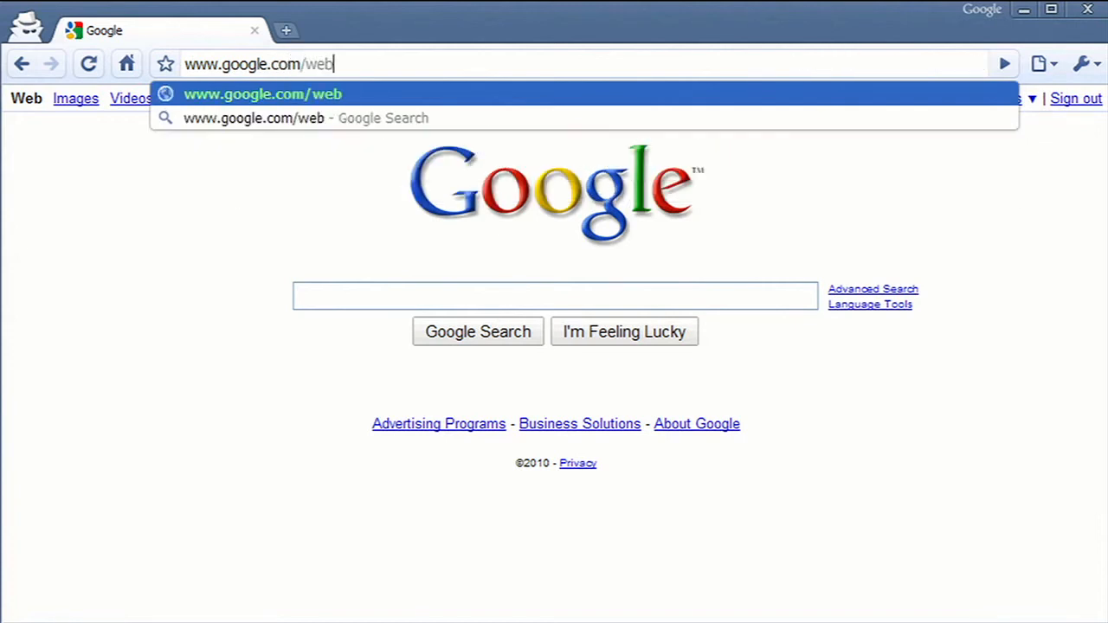
pyautogui.write('masters/too')
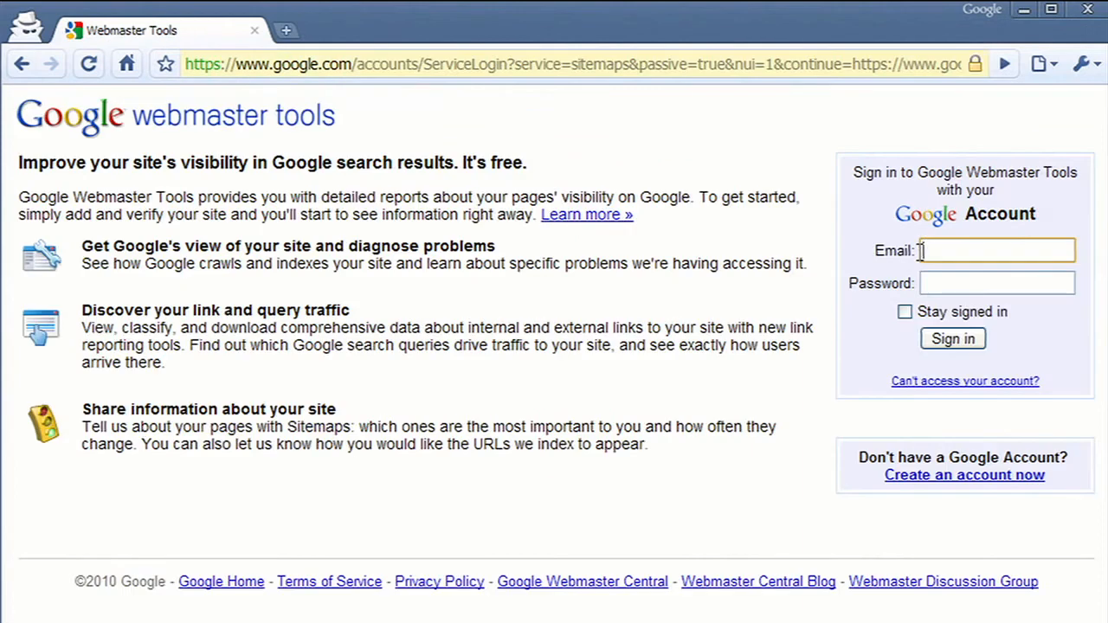
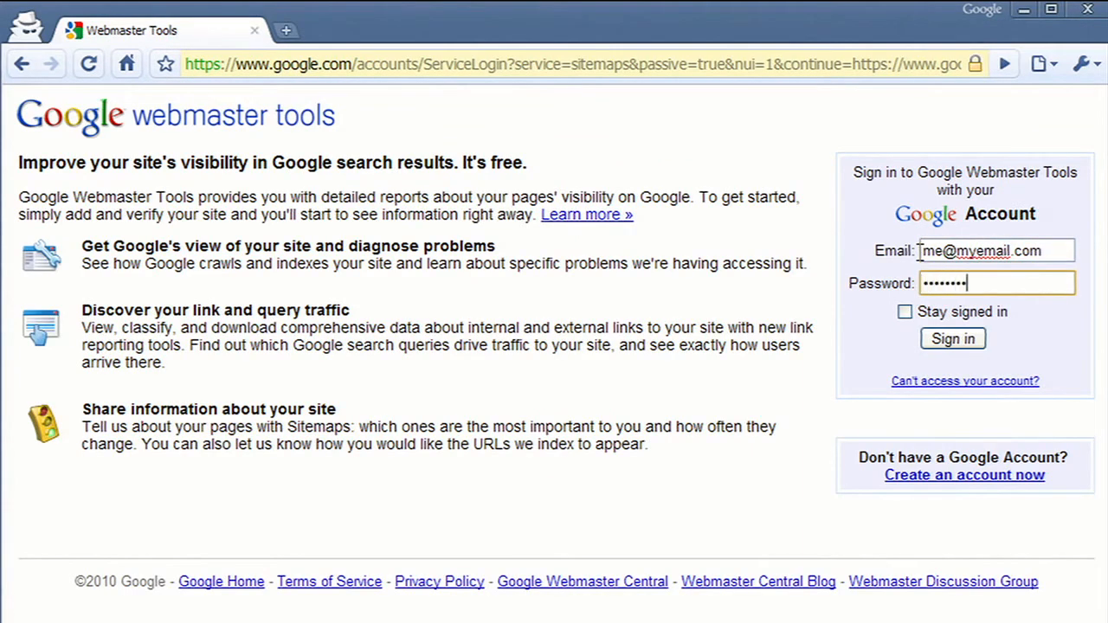
pyautogui.click(951, 338)
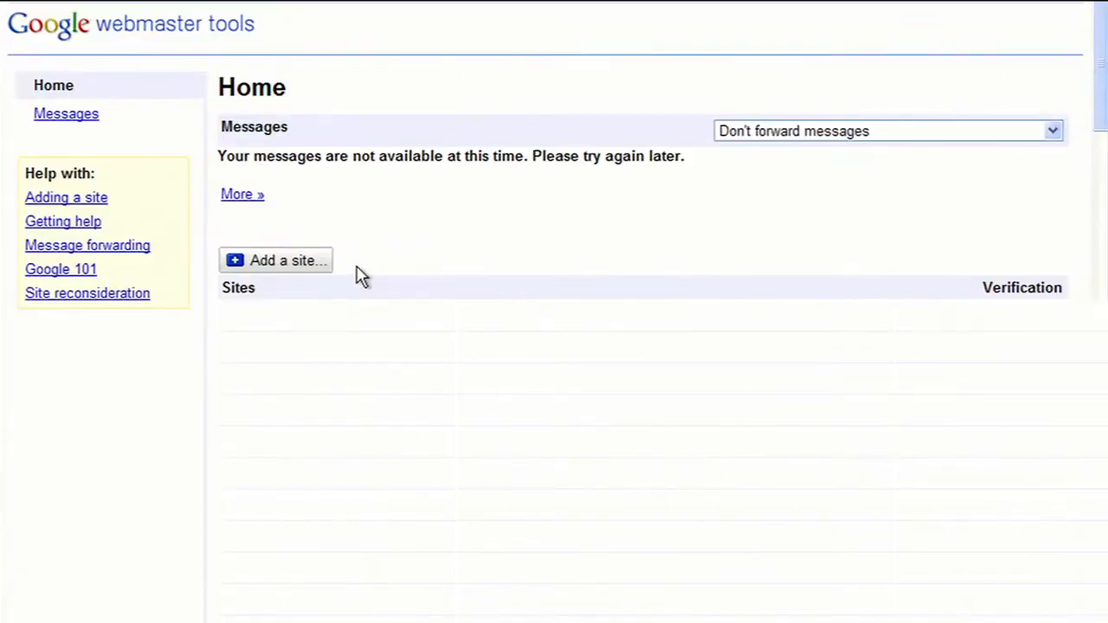
pyautogui.click(275, 259)
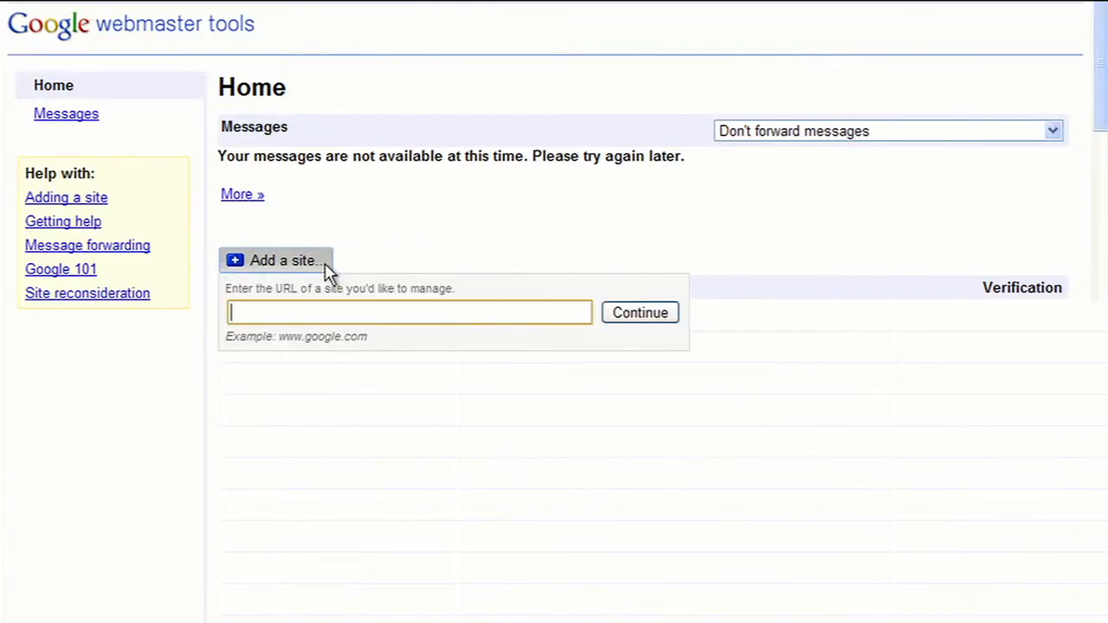
pyautogui.write('www.google')
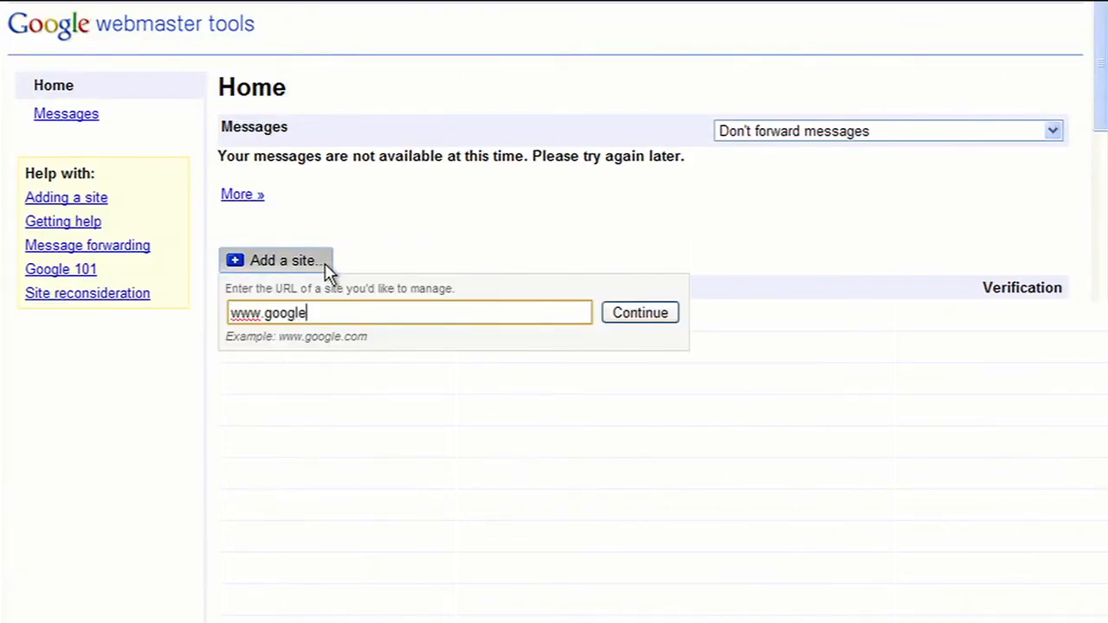
pyautogui.write('.com')
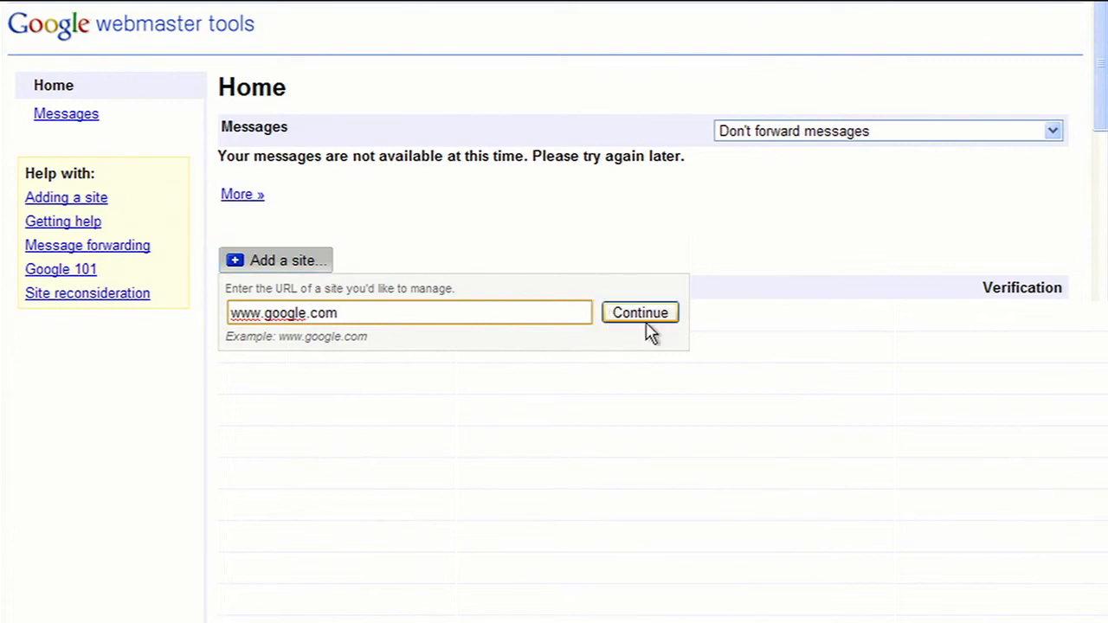
pyautogui.click(639, 313)
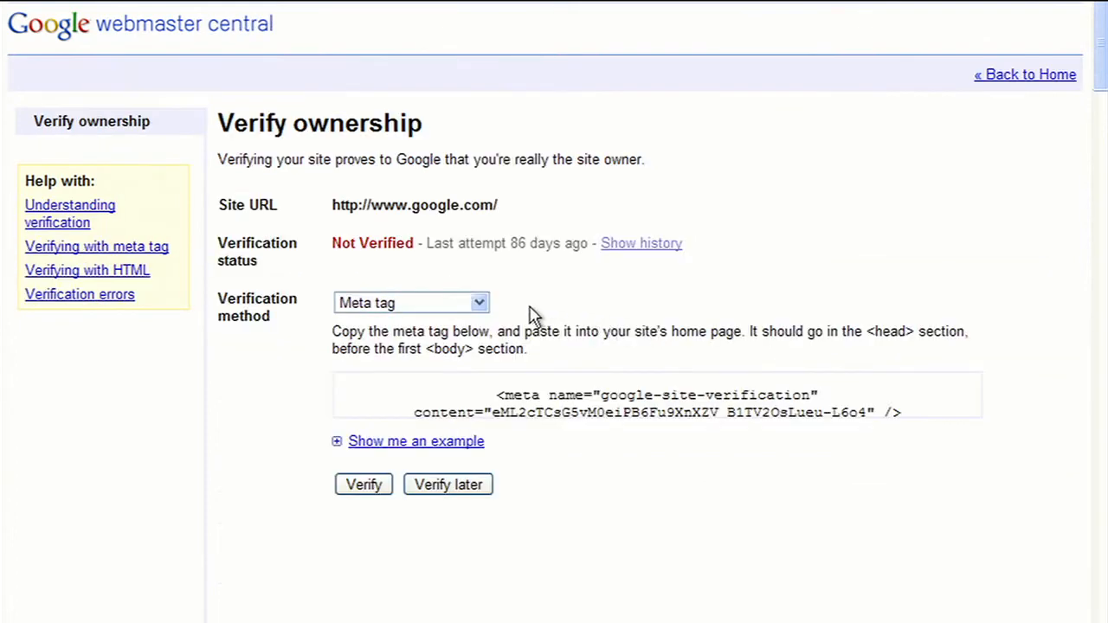
# - Select Upload an HTML file verification, reach the Dashboard, and expand Site configuration
pyautogui.click(479, 302)
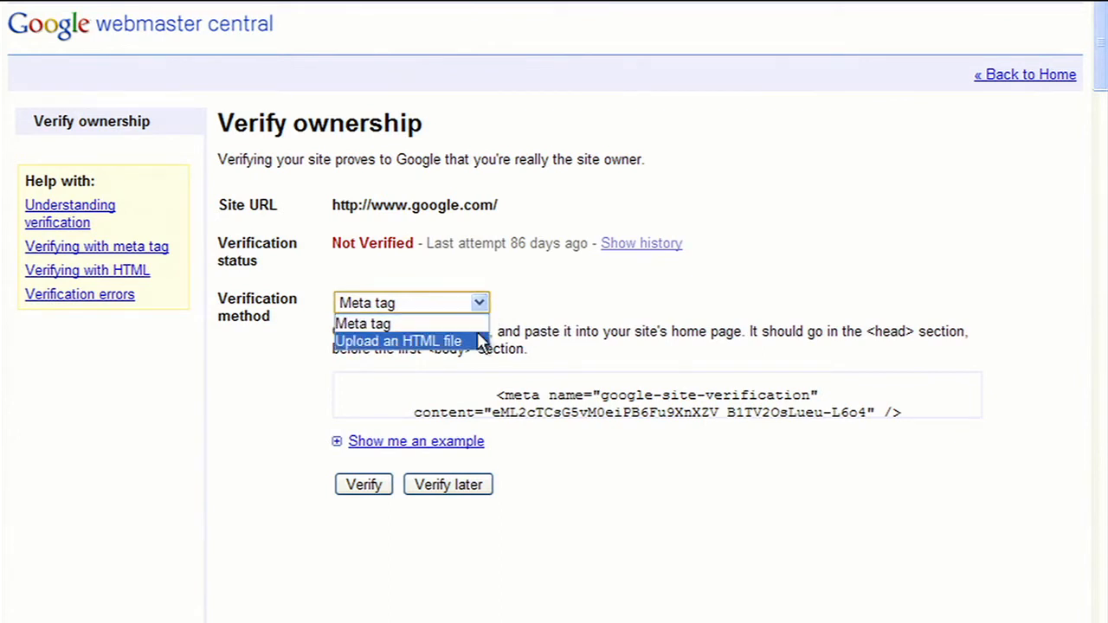
pyautogui.click(398, 340)
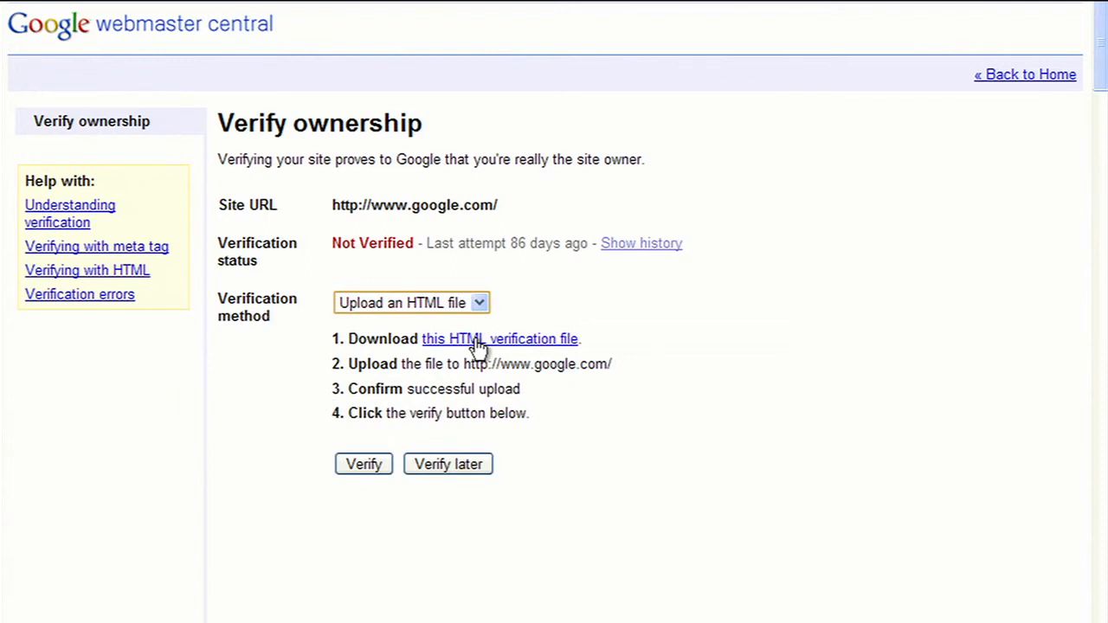
pyautogui.moveTo(404, 413)
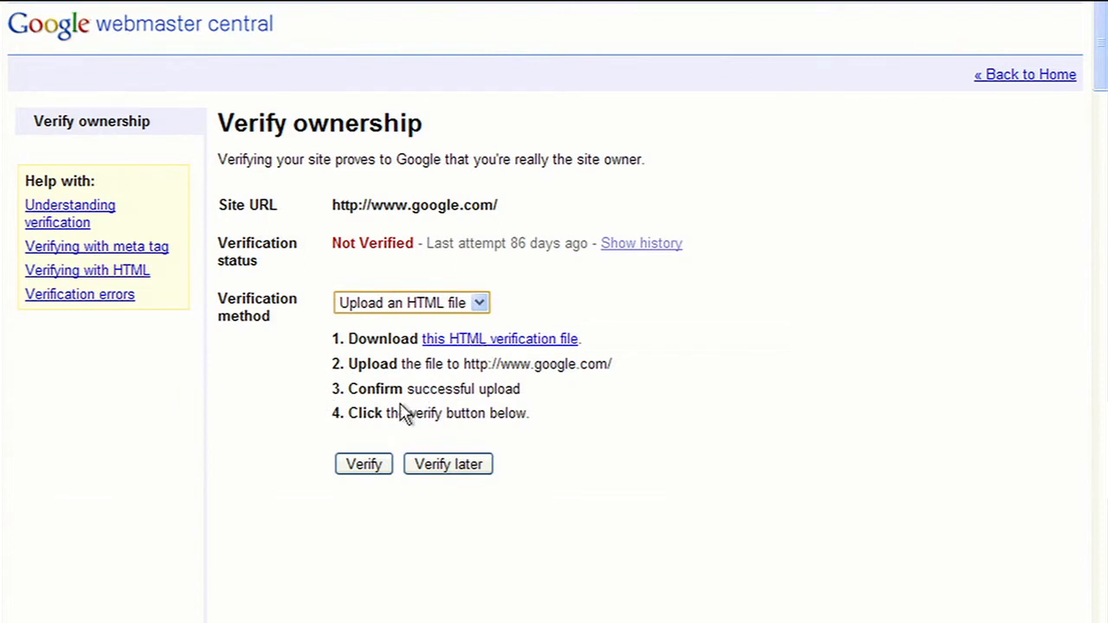
pyautogui.click(362, 463)
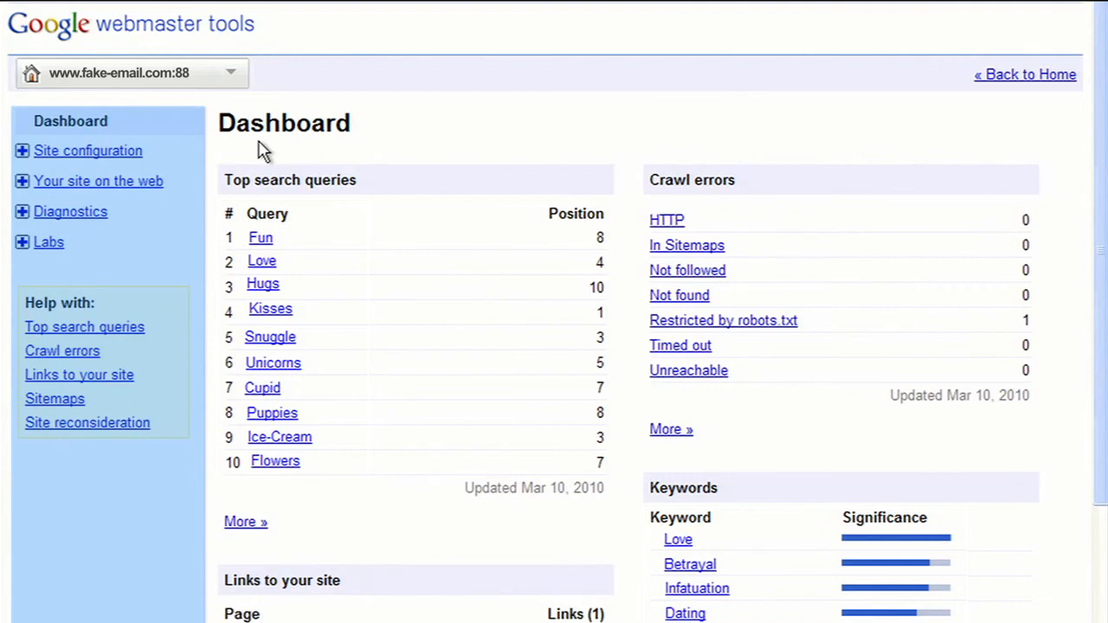
pyautogui.moveTo(197, 150)
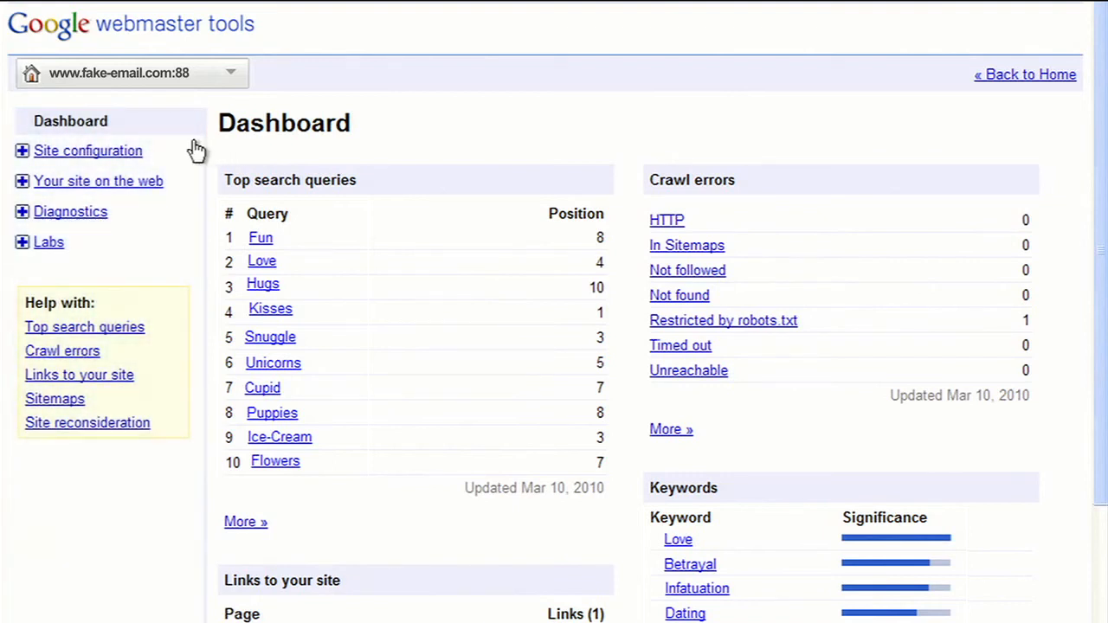
pyautogui.click(87, 150)
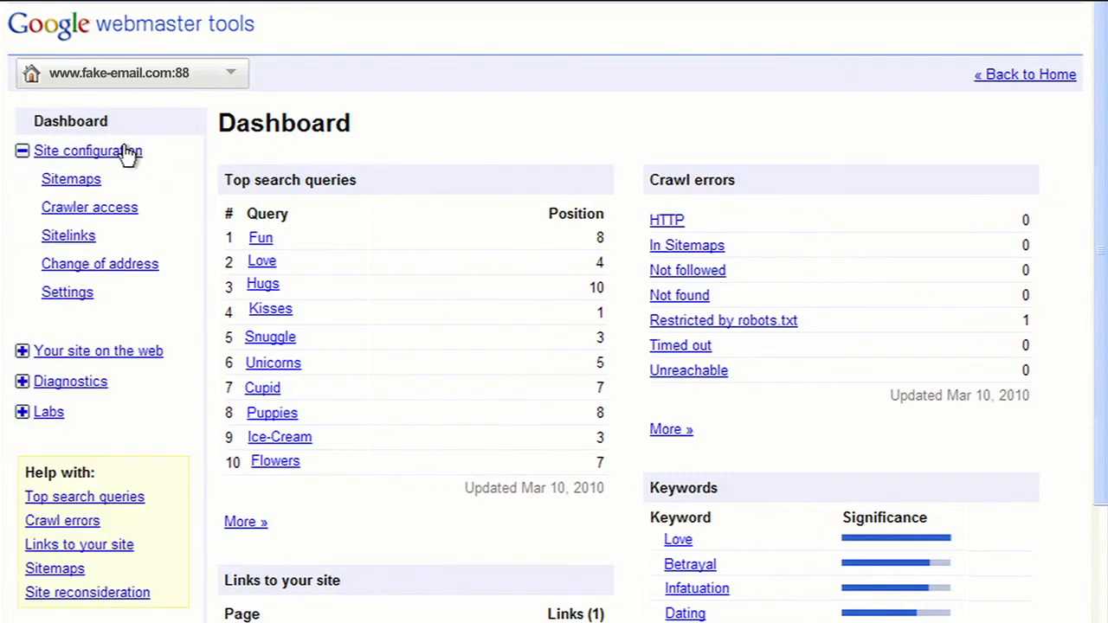
# - View the Sitemaps page, then the Crawler access page with the robots.txt test
pyautogui.click(71, 178)
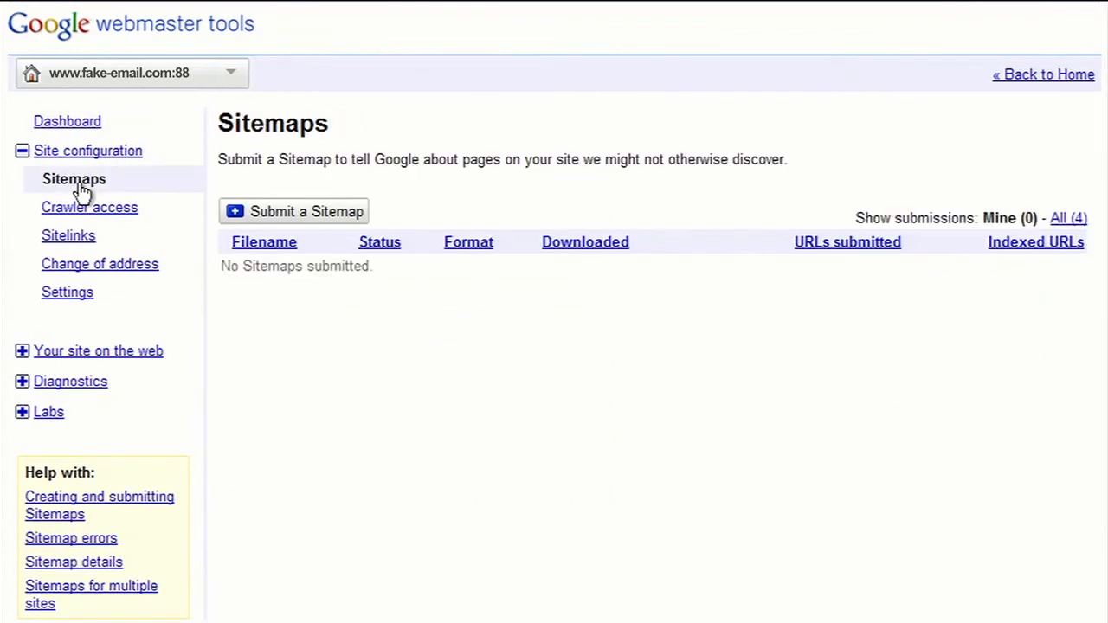
pyautogui.moveTo(80, 208)
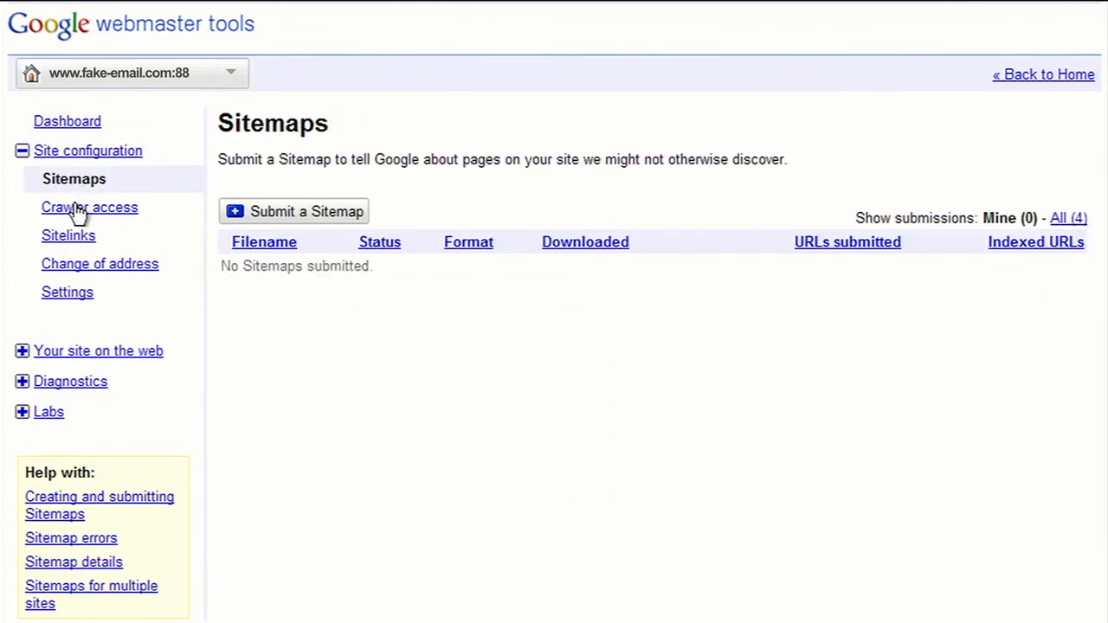
pyautogui.click(89, 207)
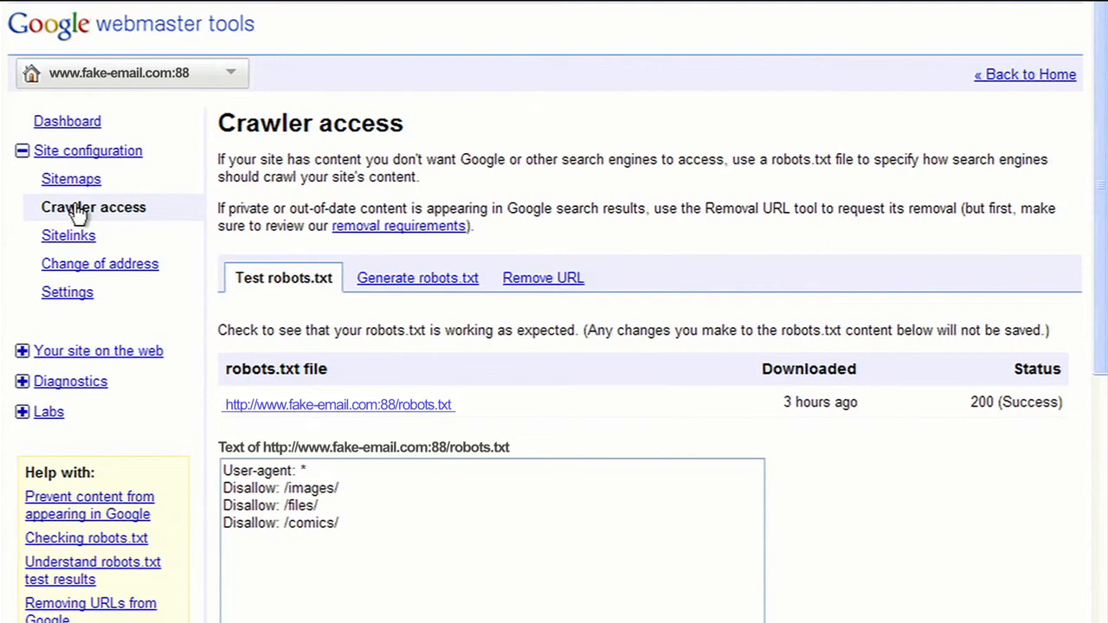
pyautogui.moveTo(115, 264)
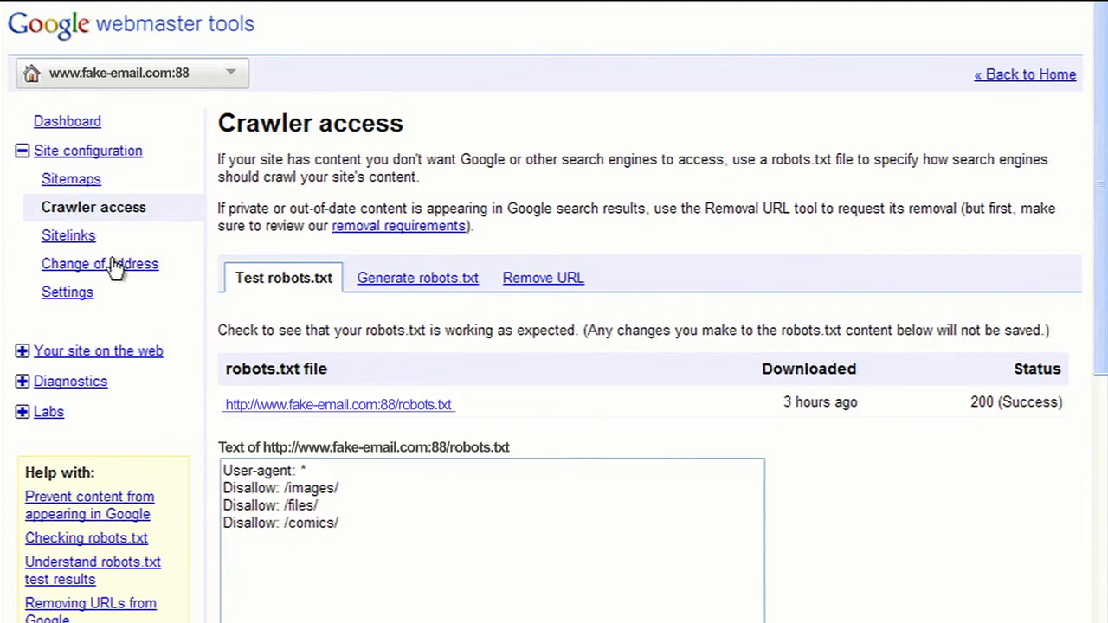
pyautogui.moveTo(98, 350)
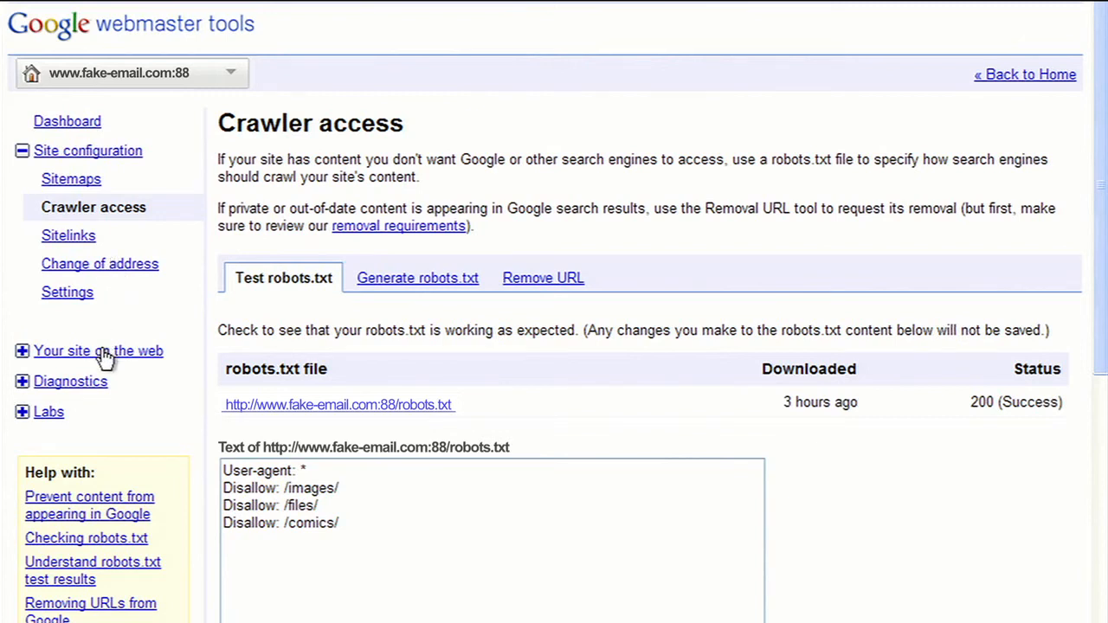
# - Expand Your site on the web and Labs, then view Site performance load times
pyautogui.click(98, 351)
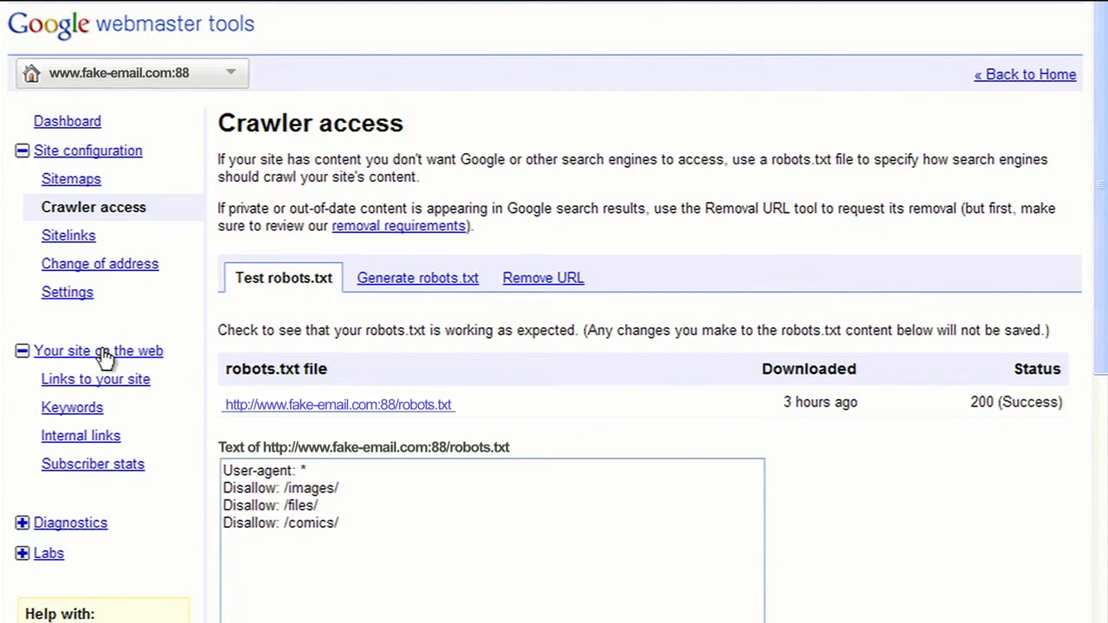
pyautogui.moveTo(80, 522)
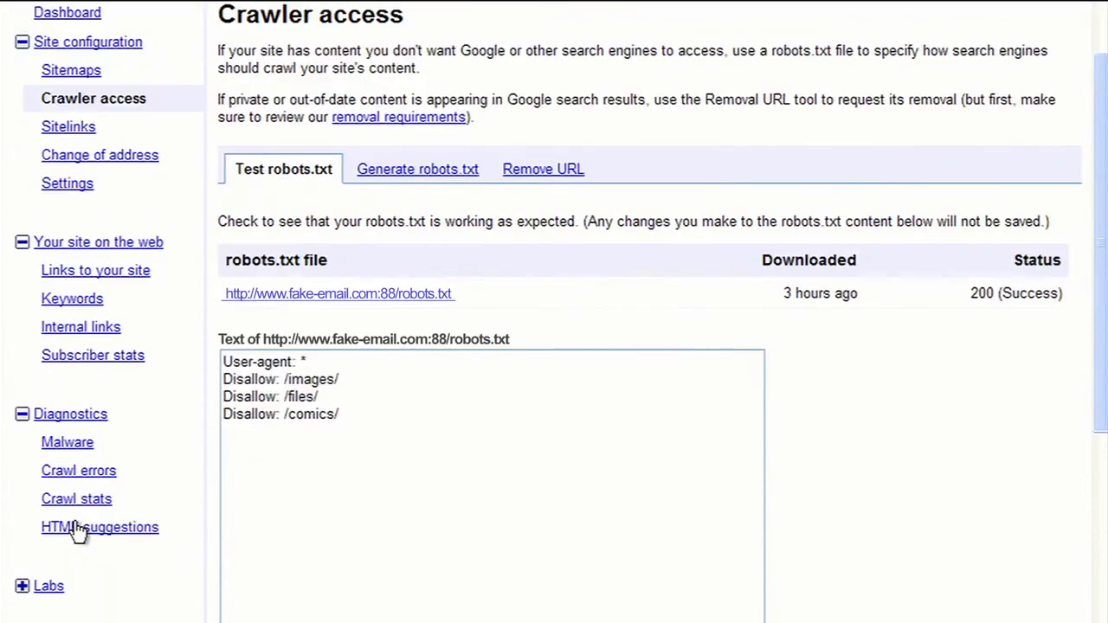
pyautogui.moveTo(78, 551)
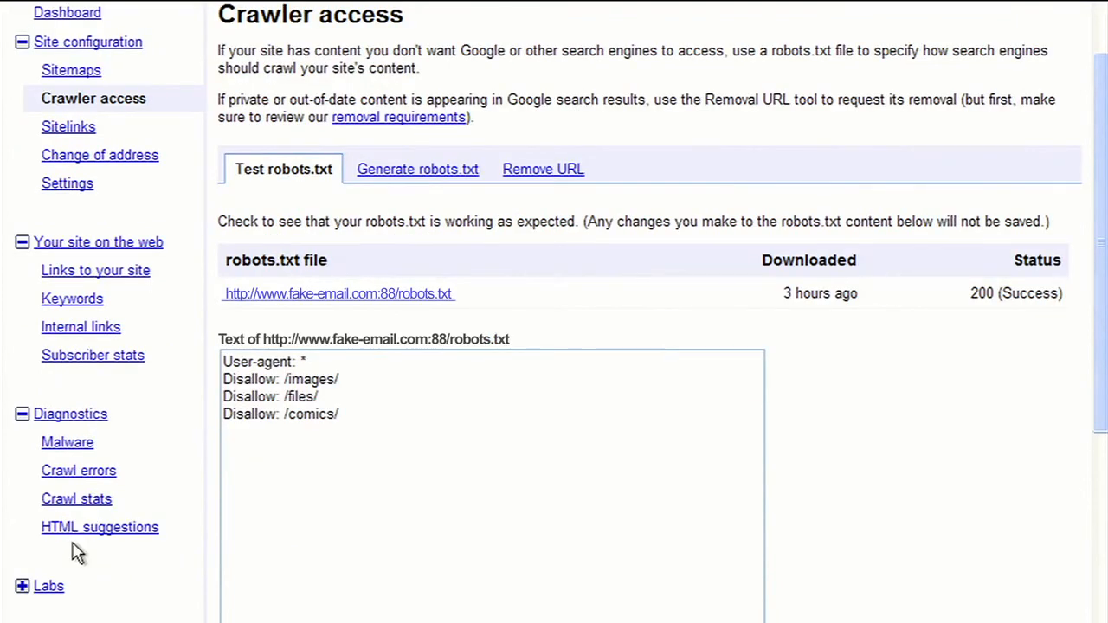
pyautogui.click(49, 586)
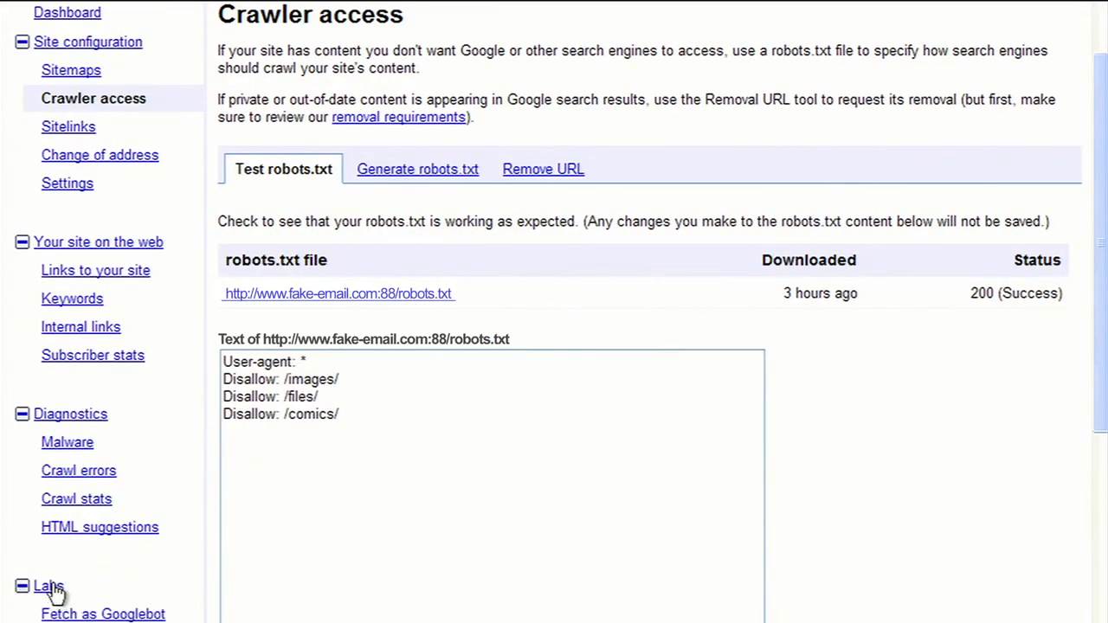
pyautogui.scroll(-3)
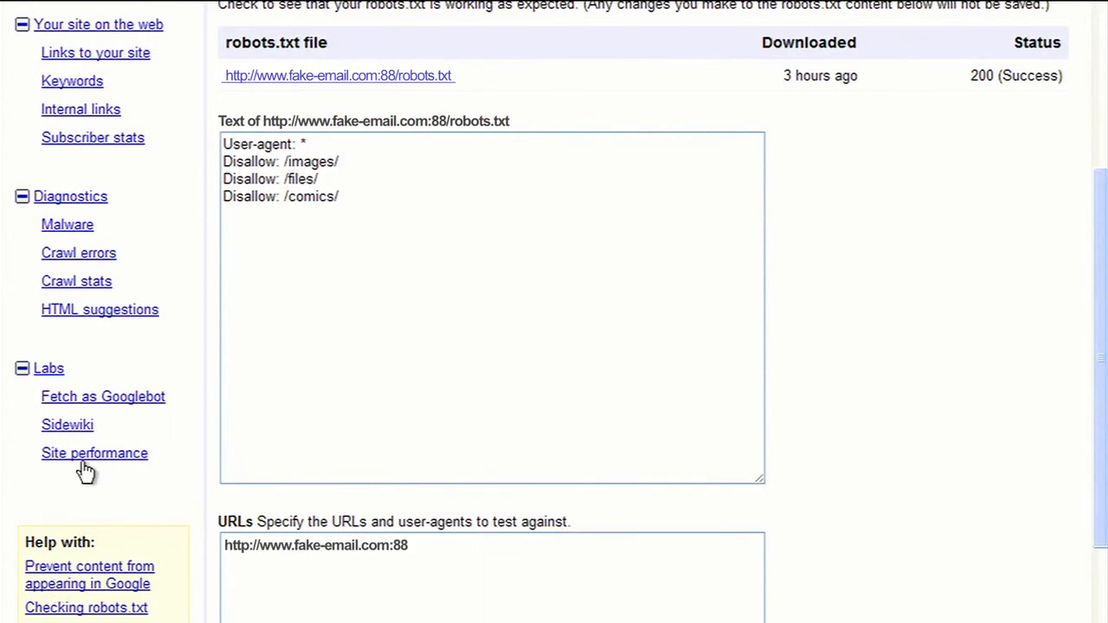
pyautogui.click(94, 453)
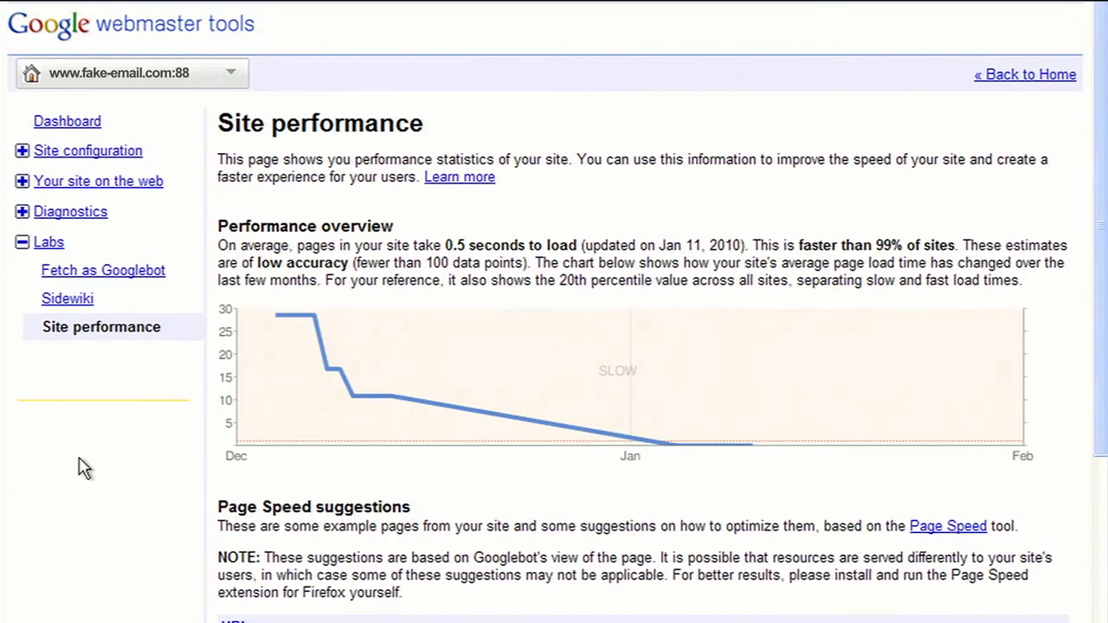